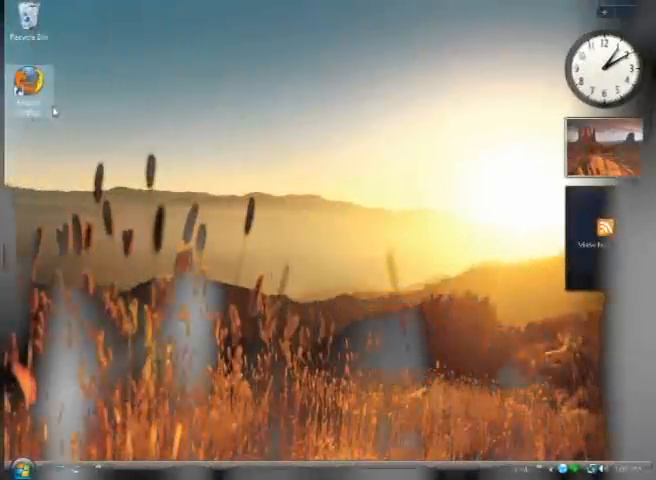
{"action": "double_click", "coordinate": [30, 78]}
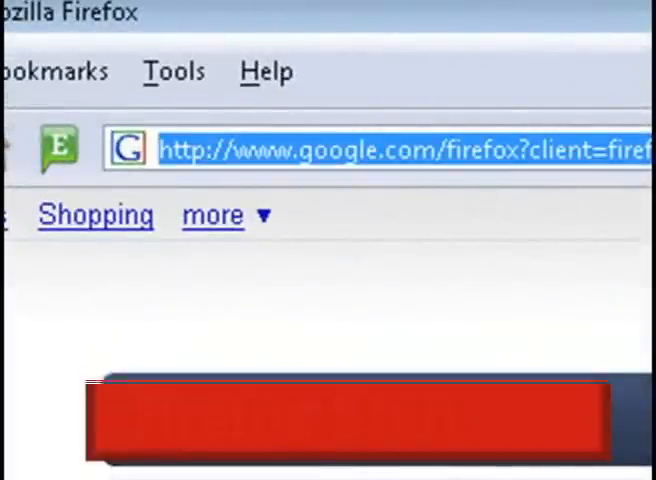
{"action": "type", "text": "www.omn"}
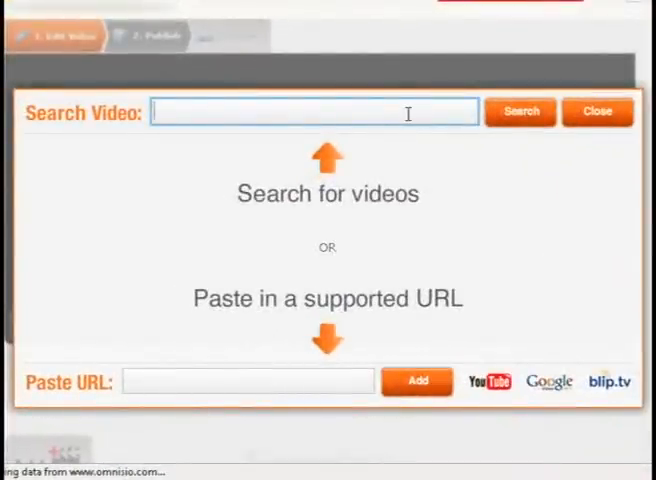
Step: Search Omnisio for 'tinkernut' videos
{"action": "type", "text": "tinkernut"}
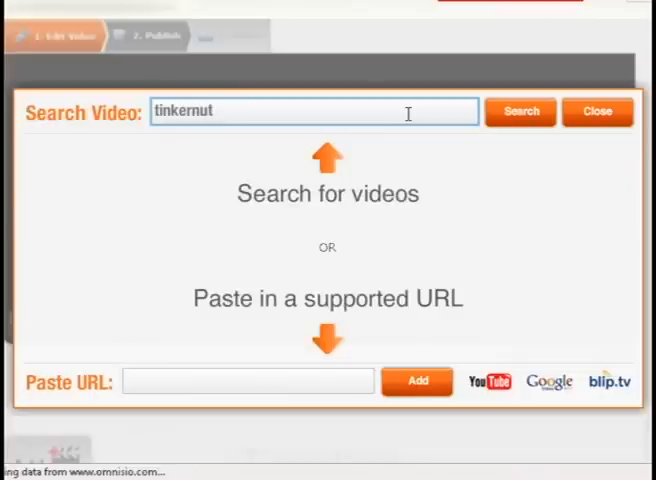
{"action": "left_click", "coordinate": [520, 112]}
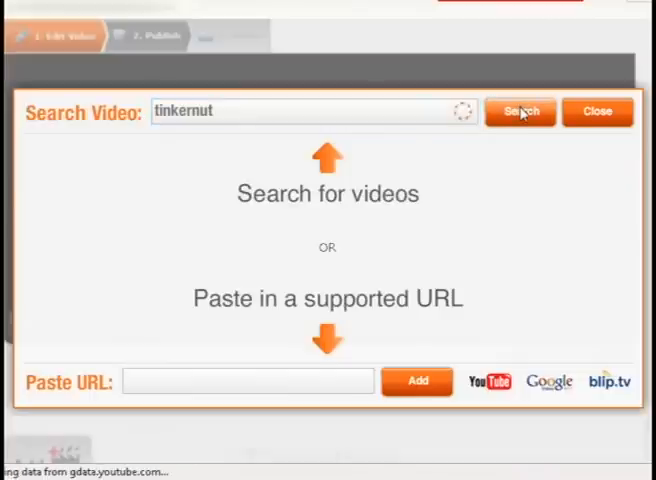
{"action": "left_click", "coordinate": [520, 112]}
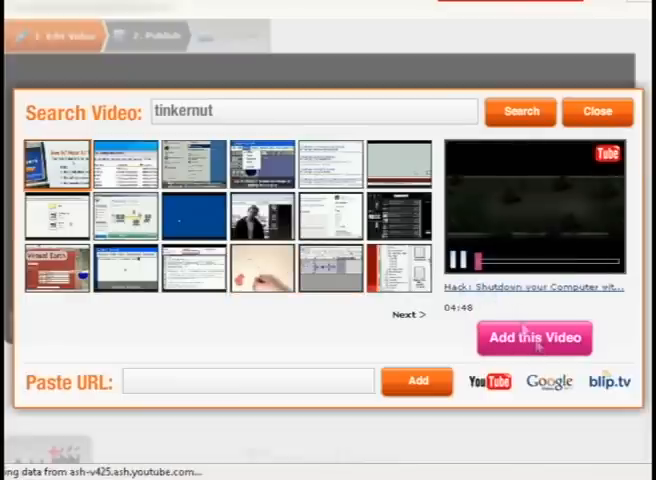
Step: Add several tinkernut results, including Papercraft Optimus Prime, to the compilation and finish
{"action": "left_click", "coordinate": [534, 336]}
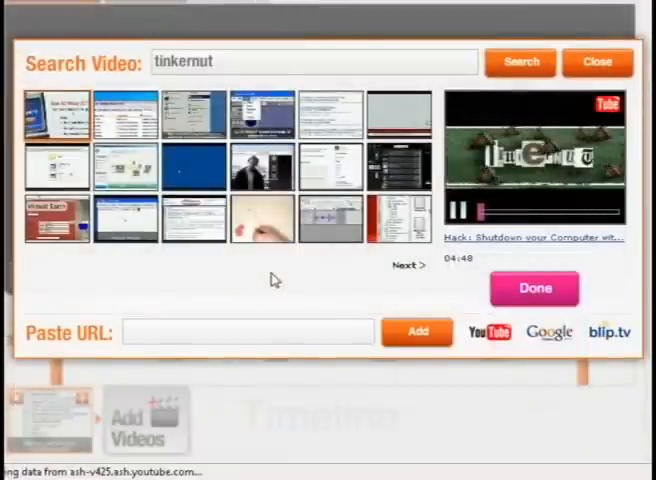
{"action": "left_click", "coordinate": [260, 216]}
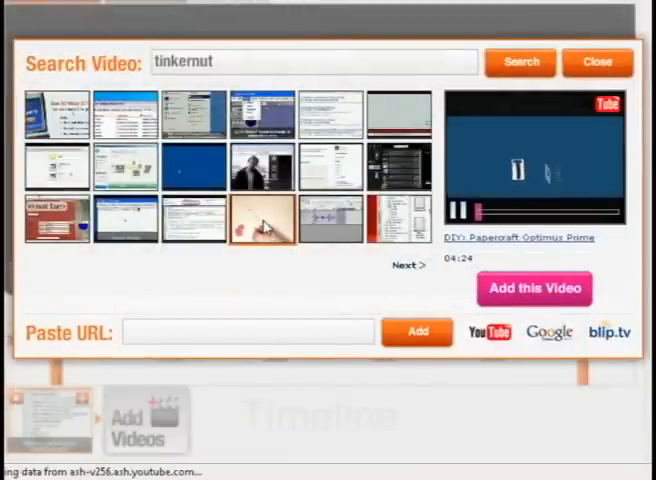
{"action": "left_click", "coordinate": [534, 288]}
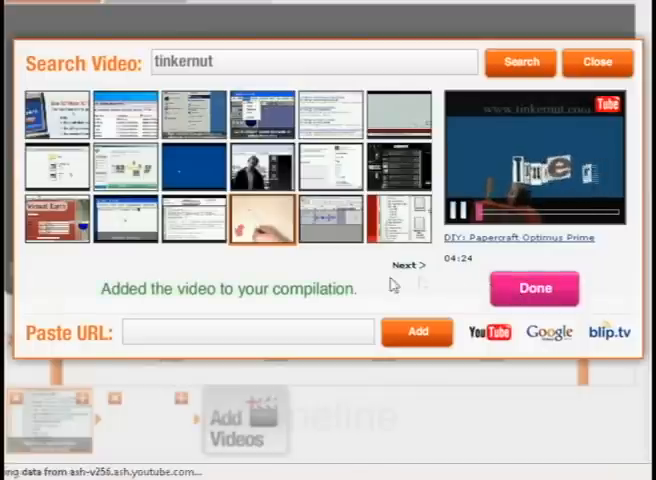
{"action": "left_click", "coordinate": [534, 288]}
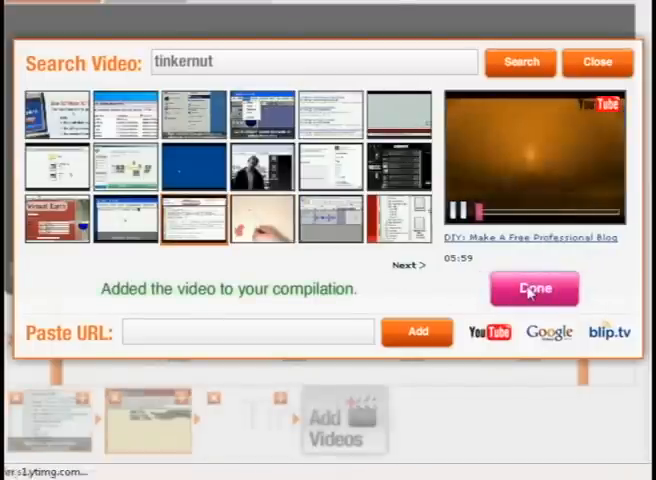
{"action": "left_click", "coordinate": [532, 288]}
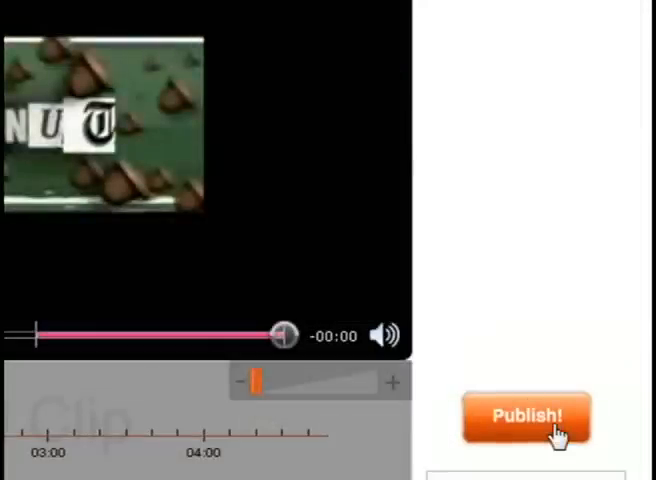
Step: Send the trimmed compilation on to the Publish form
{"action": "left_click", "coordinate": [526, 416]}
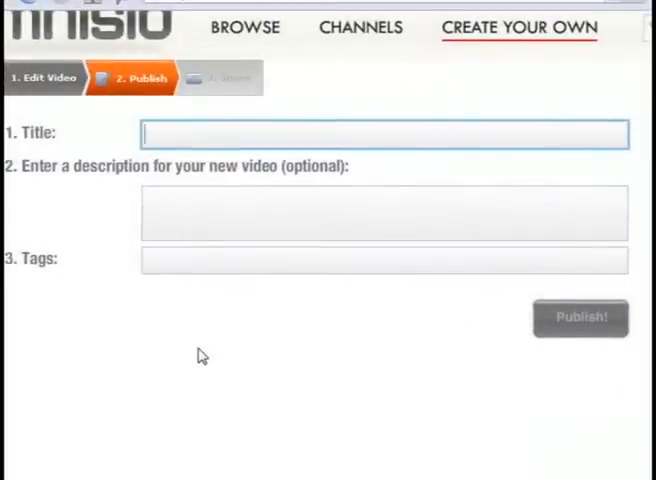
Step: Publish with title 'Tinkernut Intros' and tags 'tinkernut video tutorial'
{"action": "type", "text": "Tinkernut"}
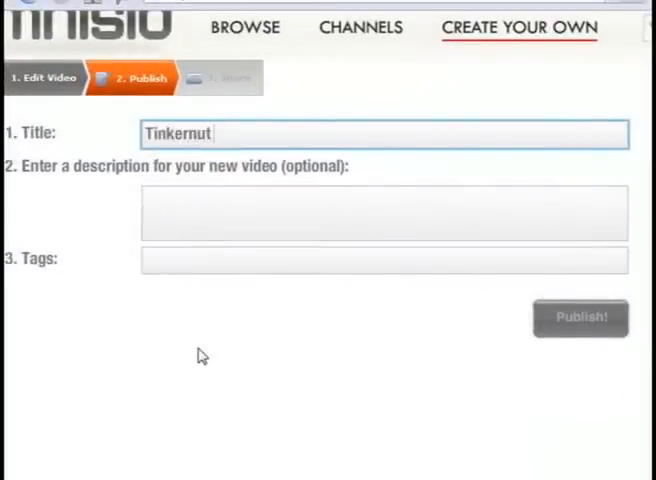
{"action": "type", "text": "Intros"}
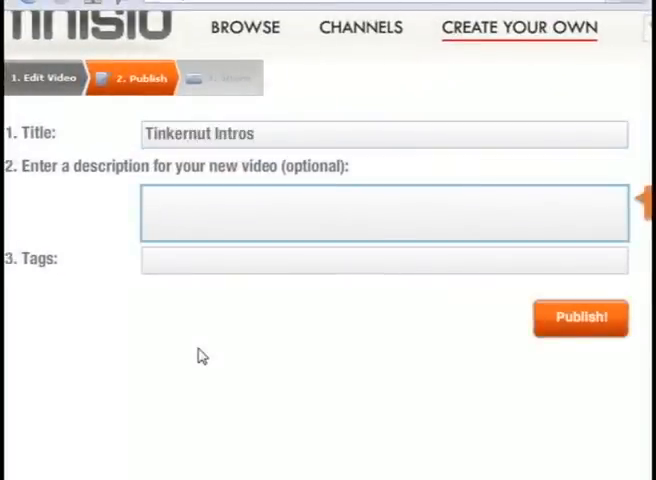
{"action": "type", "text": "T"}
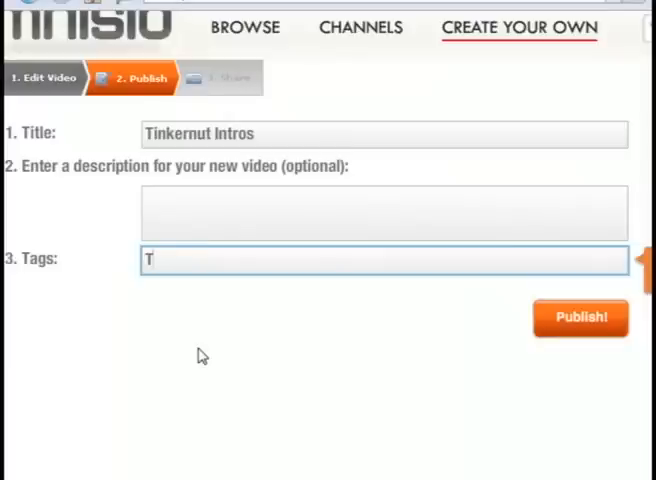
{"action": "type", "text": "inkernut v"}
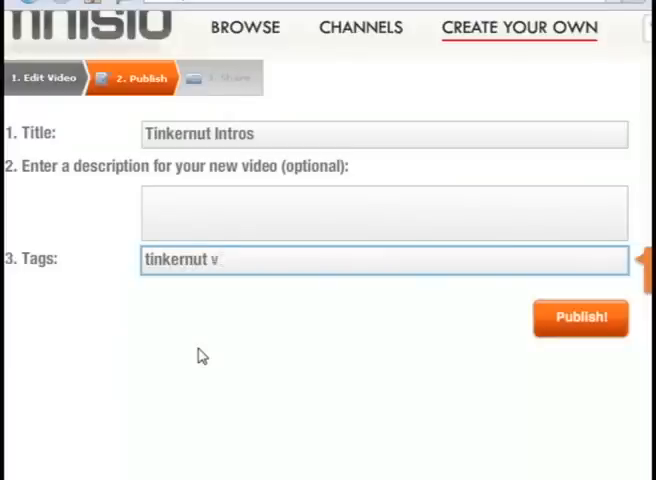
{"action": "type", "text": "video tutorial"}
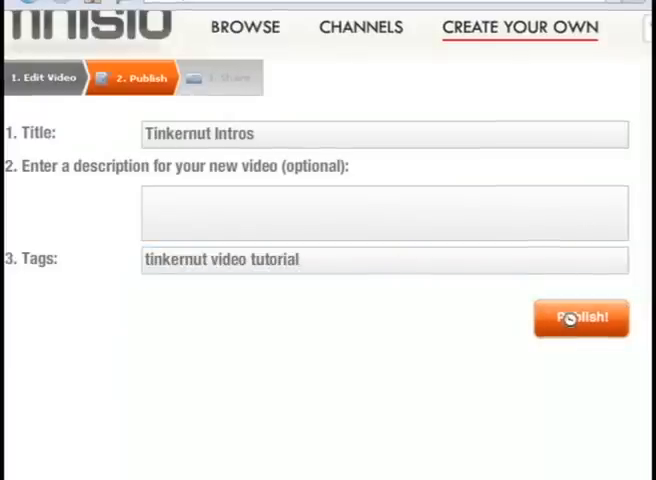
{"action": "left_click", "coordinate": [580, 316]}
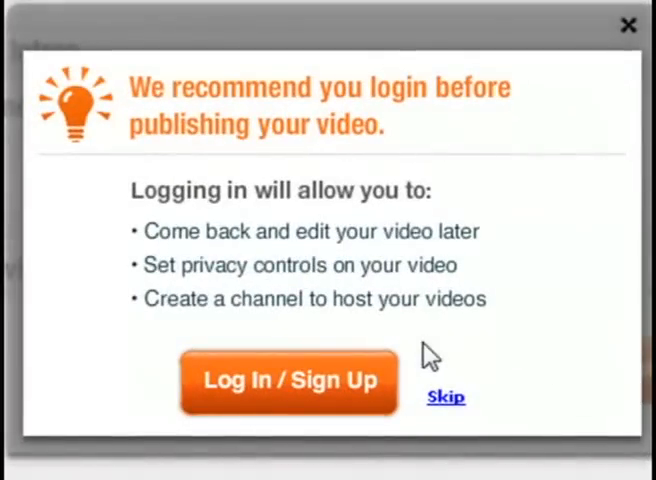
Step: Skip login, publish, and view Tinkernut Intros playing on its 'Now online at' share page
{"action": "left_click", "coordinate": [446, 396]}
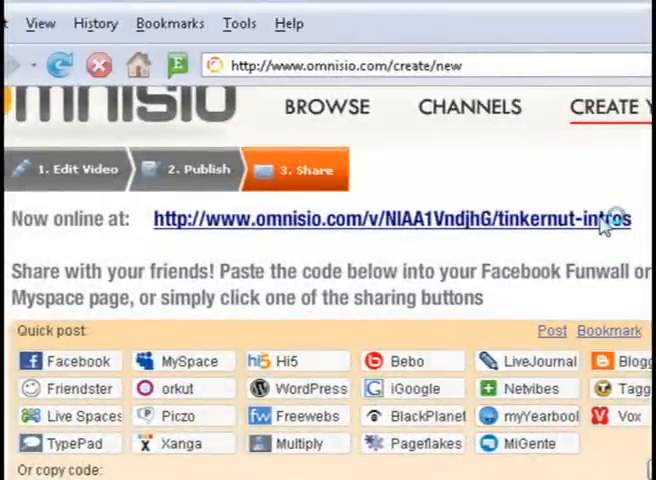
{"action": "left_click", "coordinate": [390, 218]}
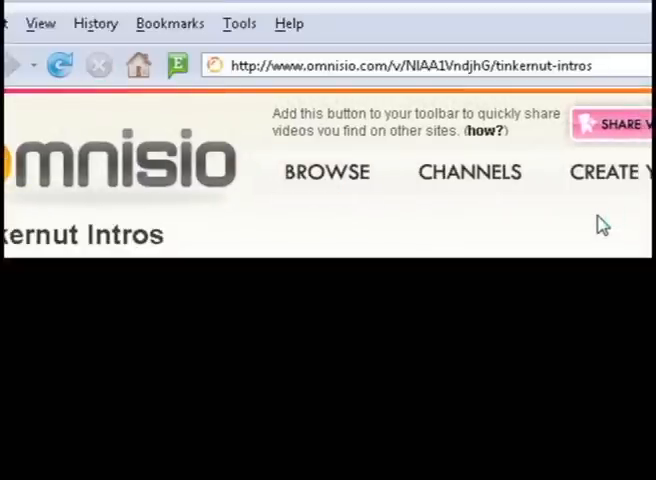
{"action": "scroll", "scroll_direction": "down", "scroll_amount": 3}
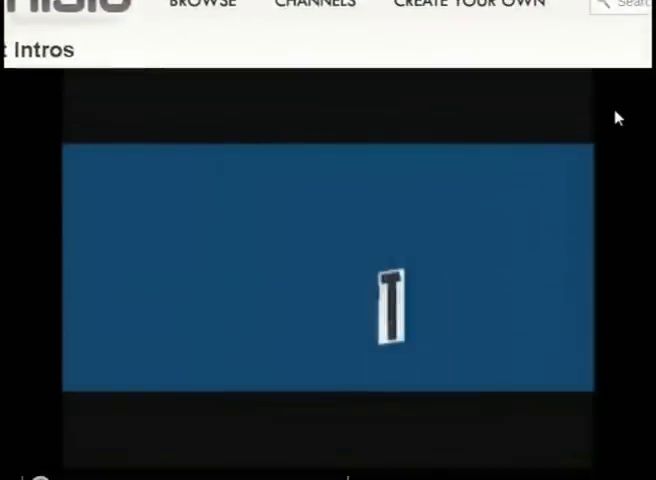